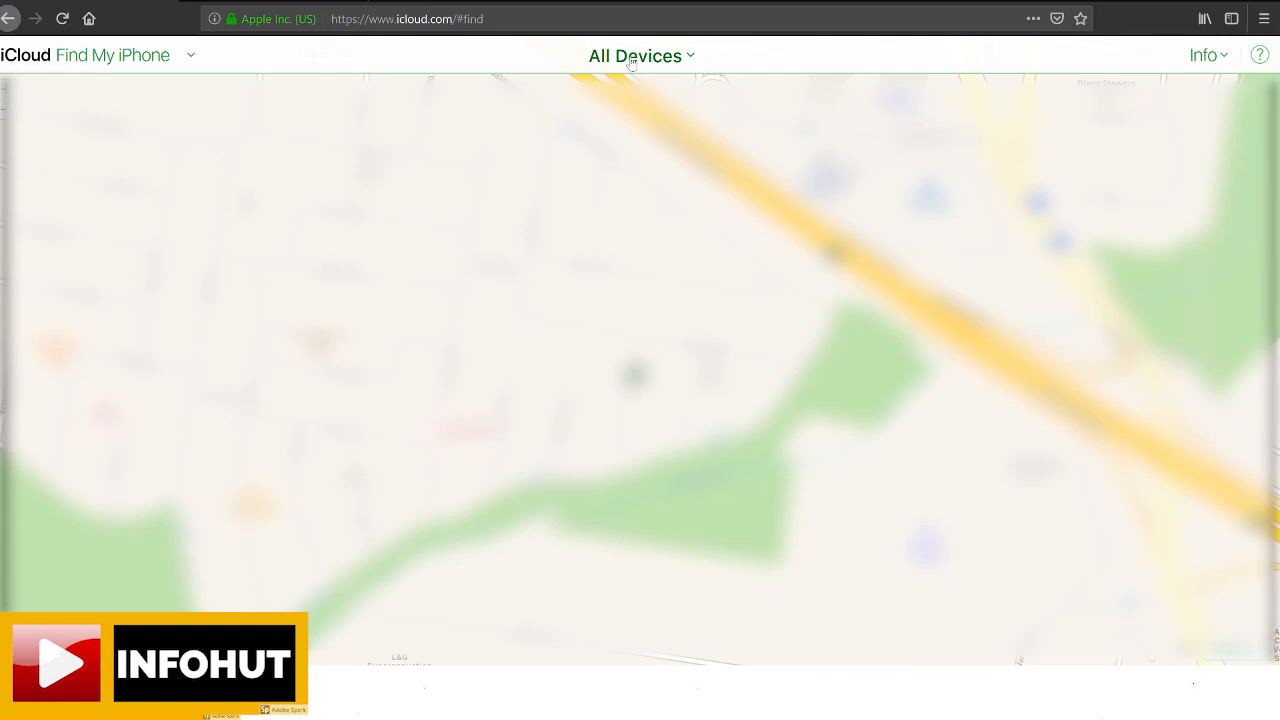
- Show the full All Devices list with Jv, the other iPhones, AirPods and iPad
{"action": "left_click", "coordinate": [636, 56]}
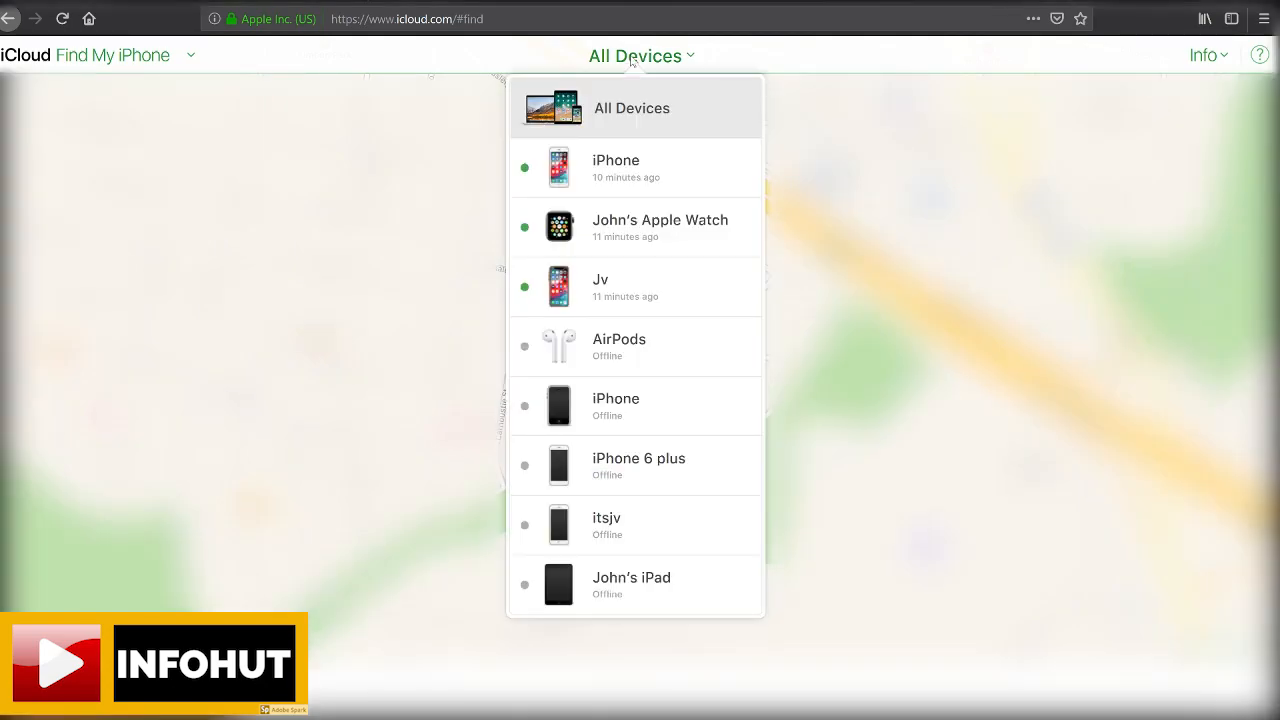
{"action": "mouse_move", "coordinate": [622, 280]}
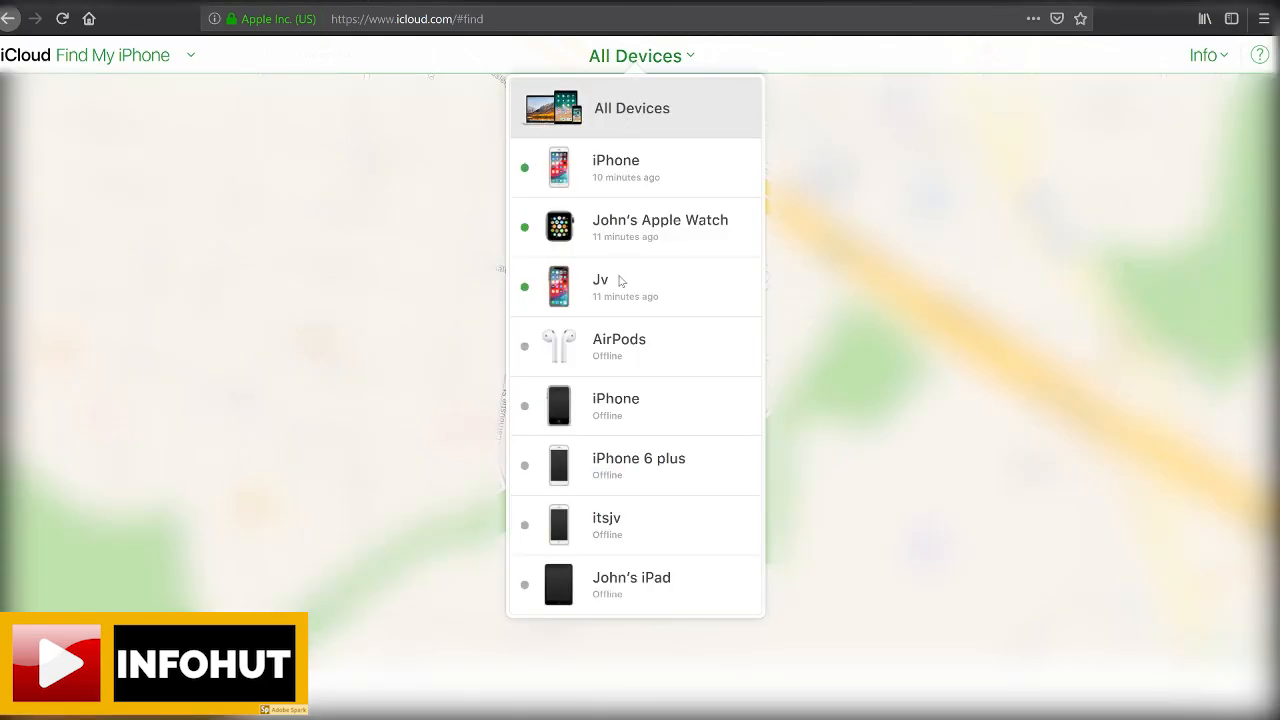
{"action": "mouse_move", "coordinate": [632, 186]}
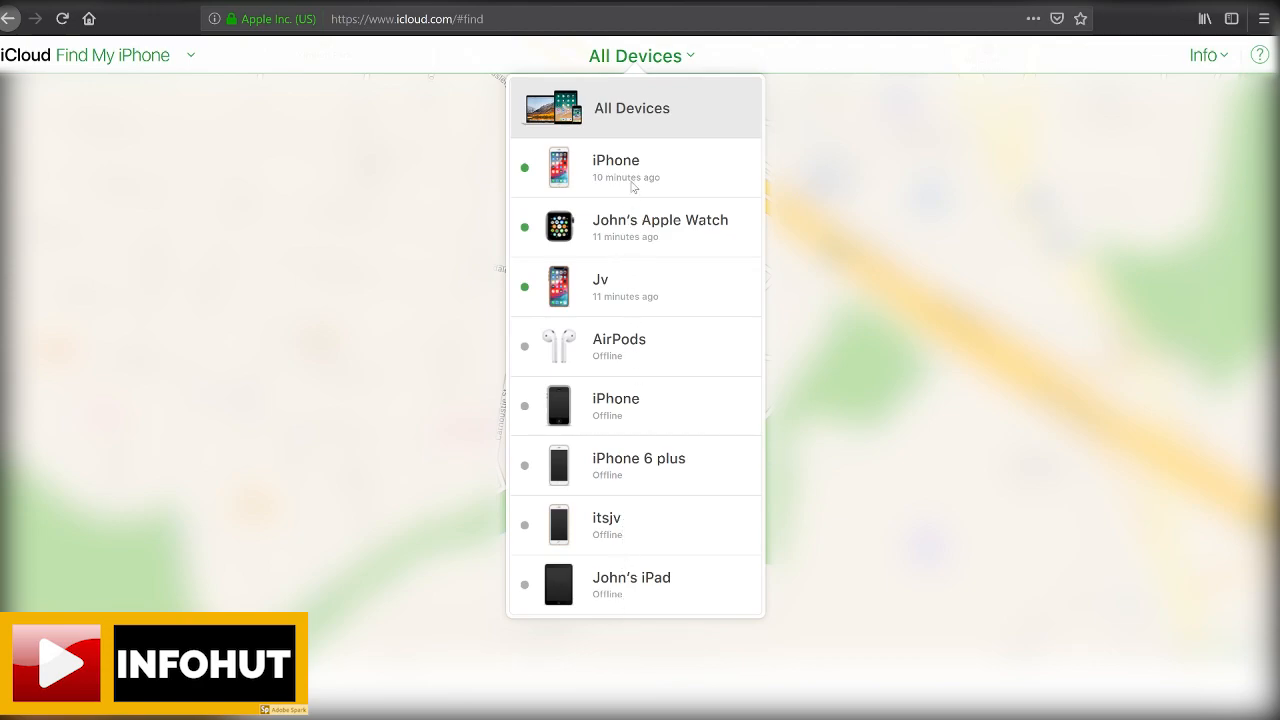
{"action": "mouse_move", "coordinate": [628, 178]}
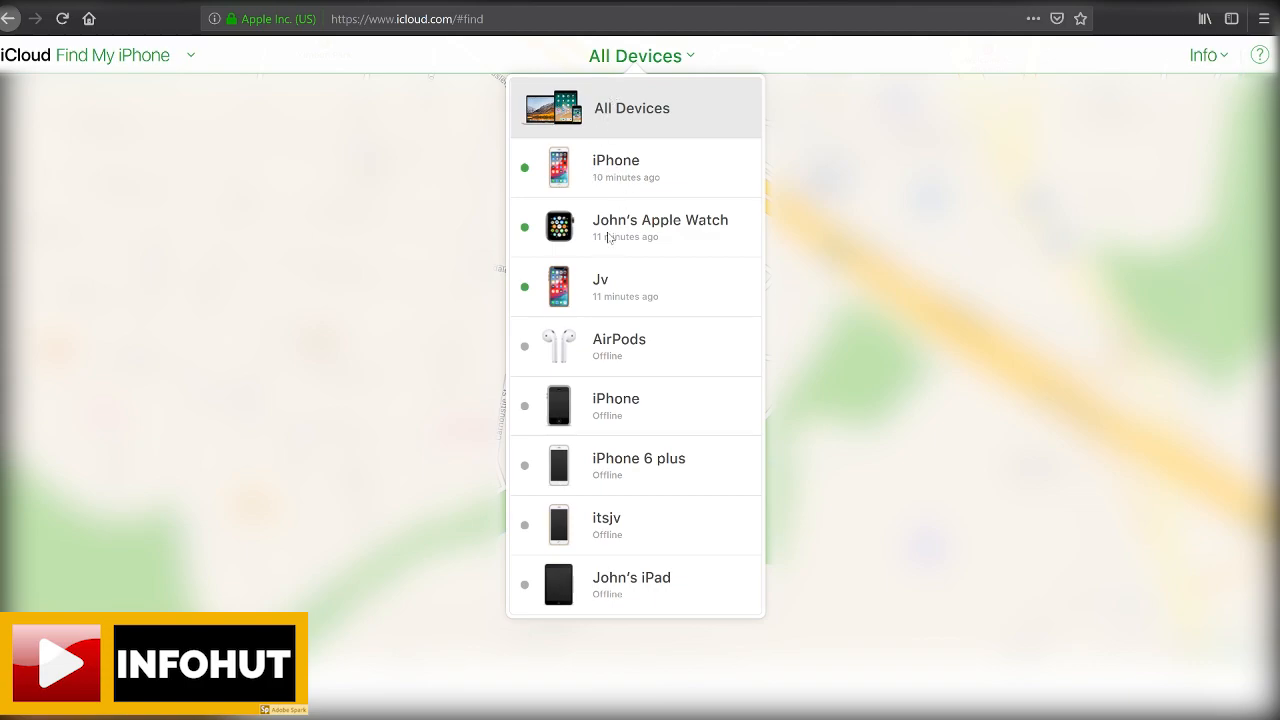
{"action": "mouse_move", "coordinate": [612, 184]}
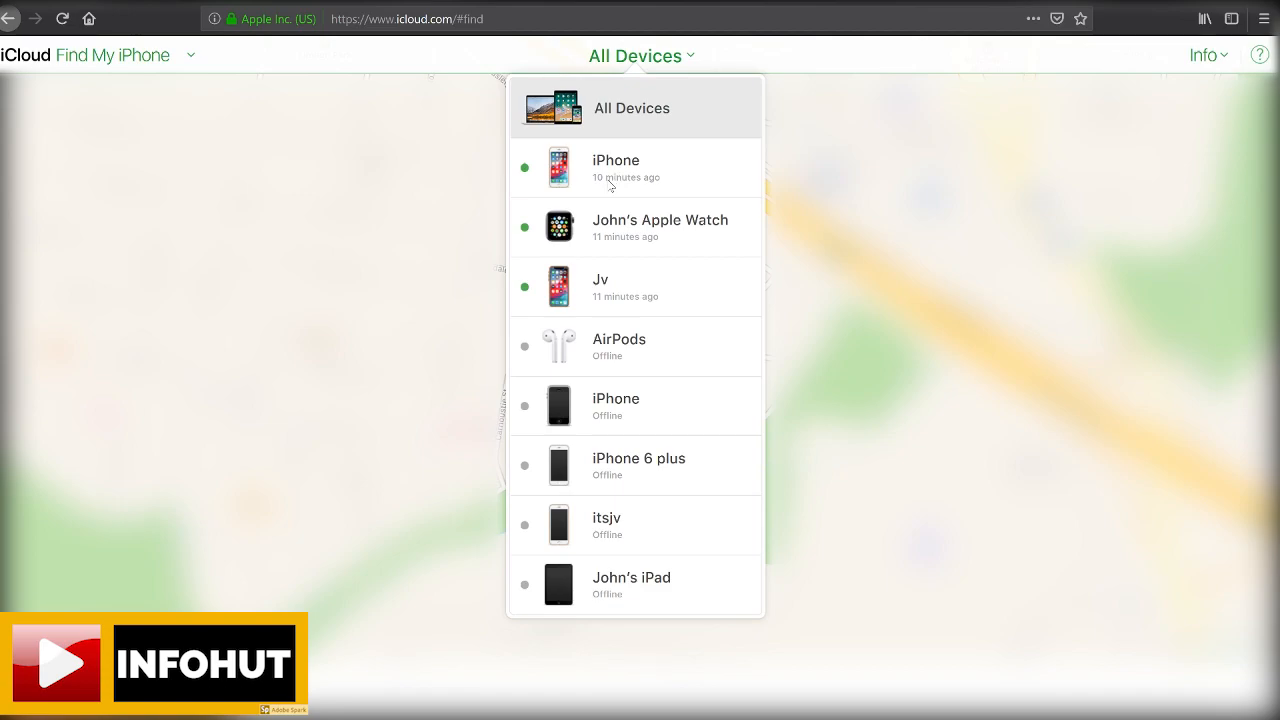
{"action": "mouse_move", "coordinate": [644, 294]}
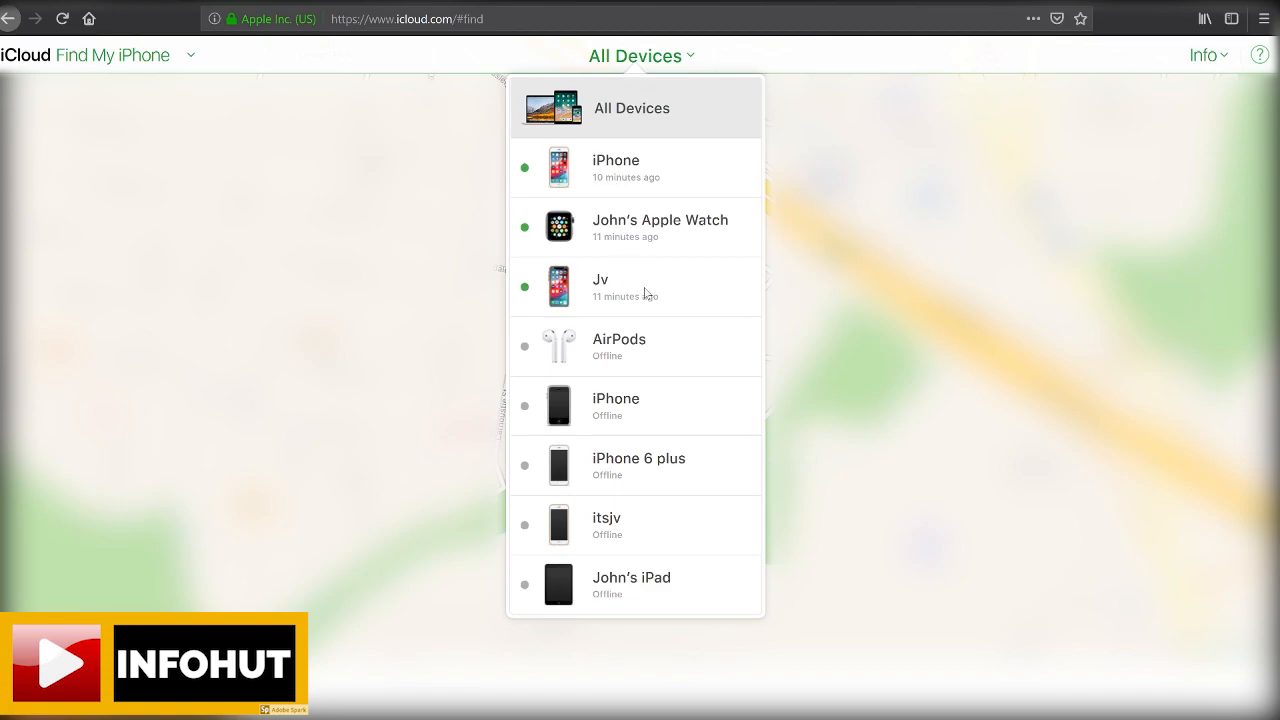
- Select the device Jv to reveal its Play Sound, Lost Mode and Erase iPhone options
{"action": "left_click", "coordinate": [636, 288]}
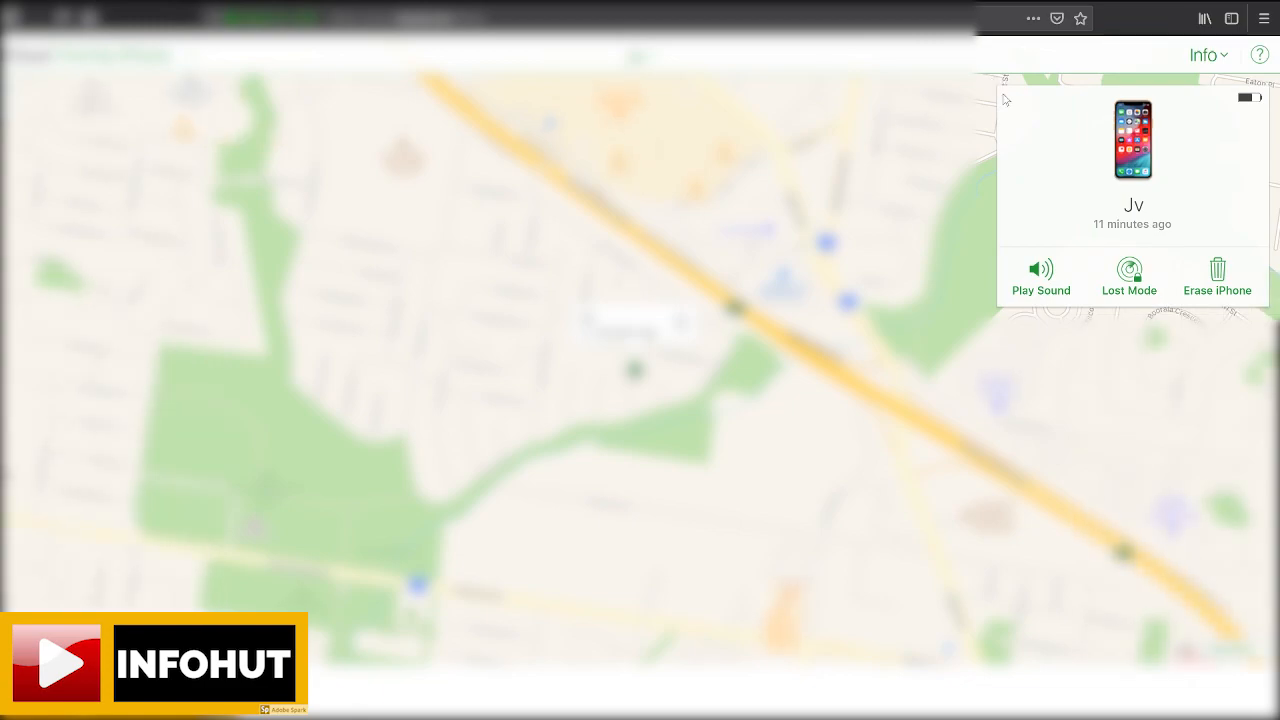
{"action": "mouse_move", "coordinate": [1190, 100]}
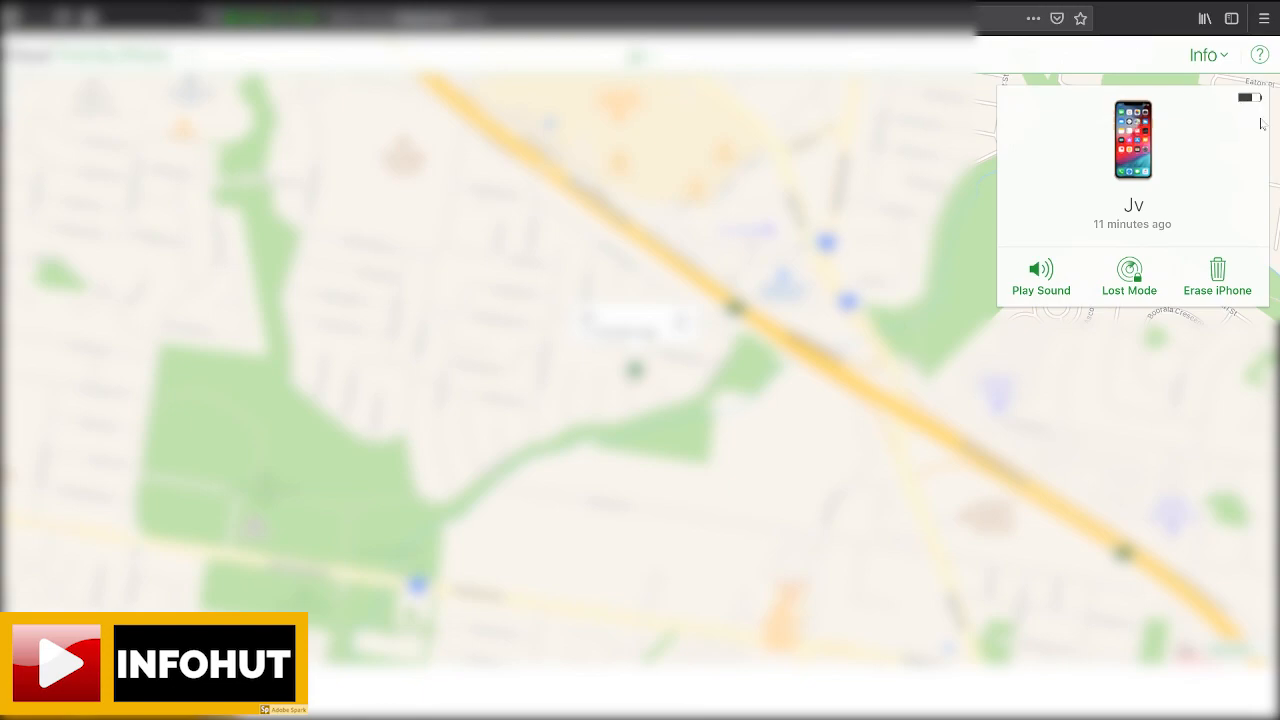
{"action": "mouse_move", "coordinate": [1008, 284]}
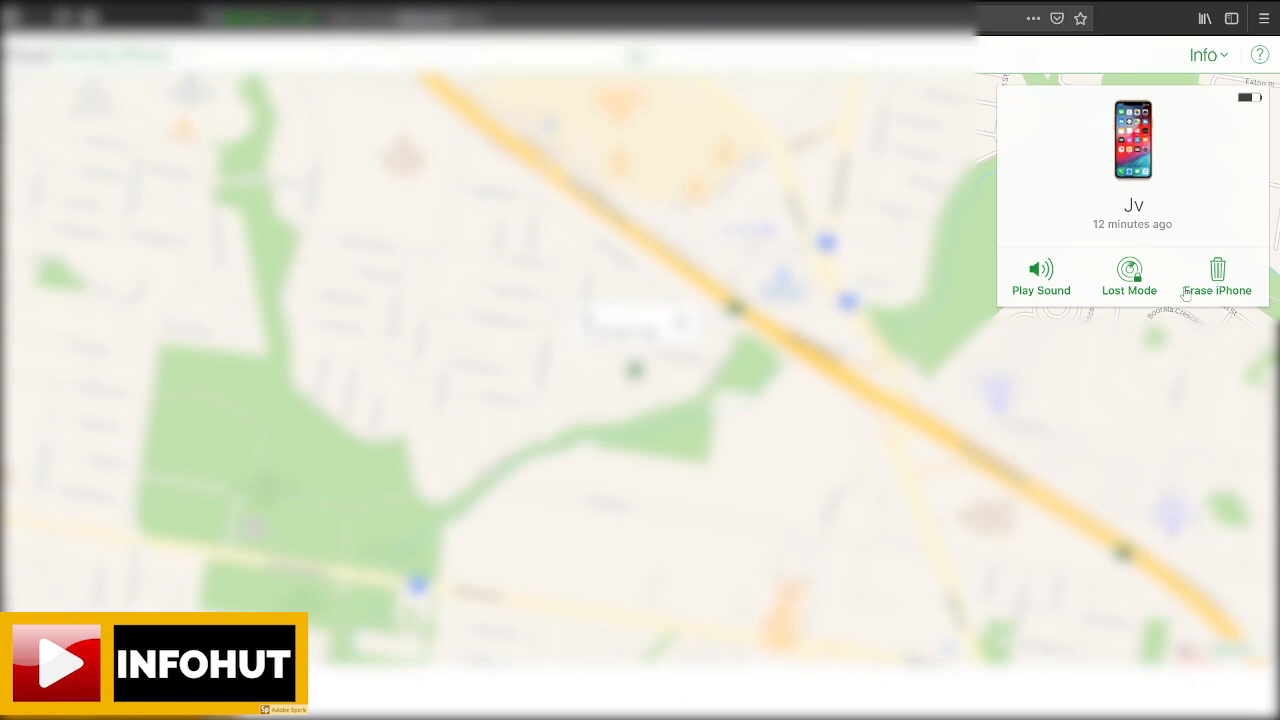
{"action": "left_click", "coordinate": [1216, 278]}
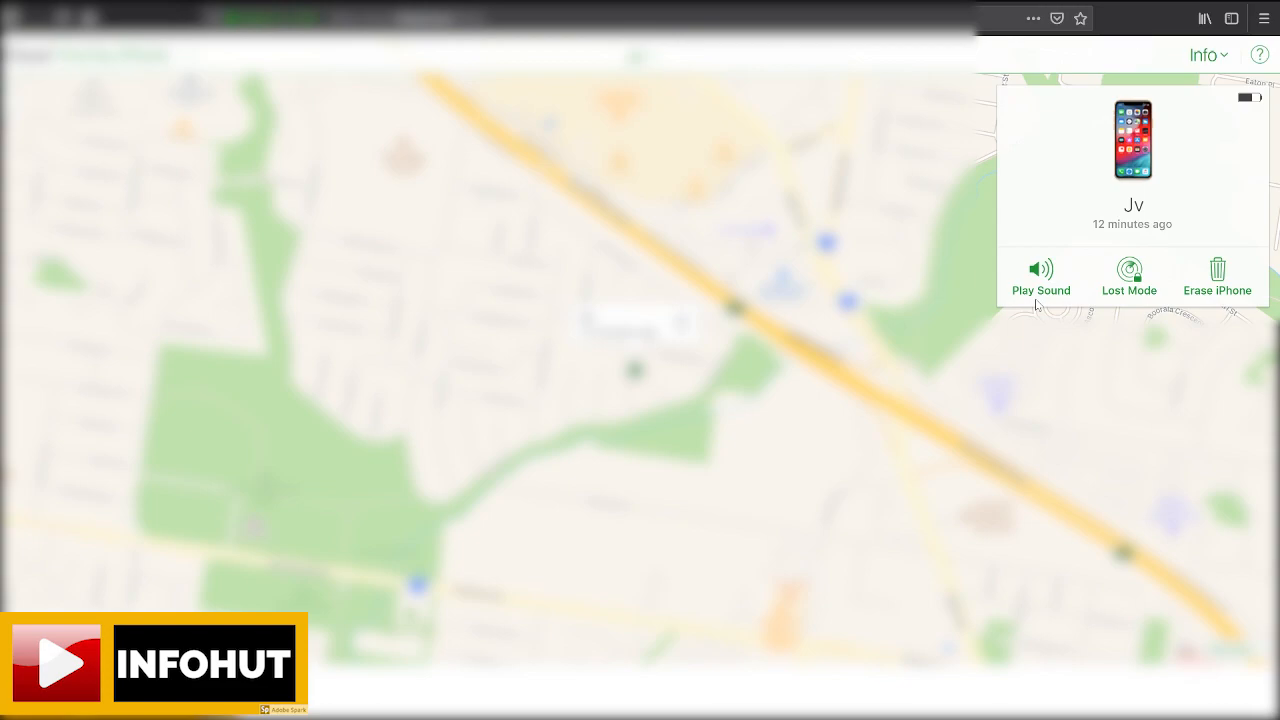
{"action": "mouse_move", "coordinate": [1202, 290]}
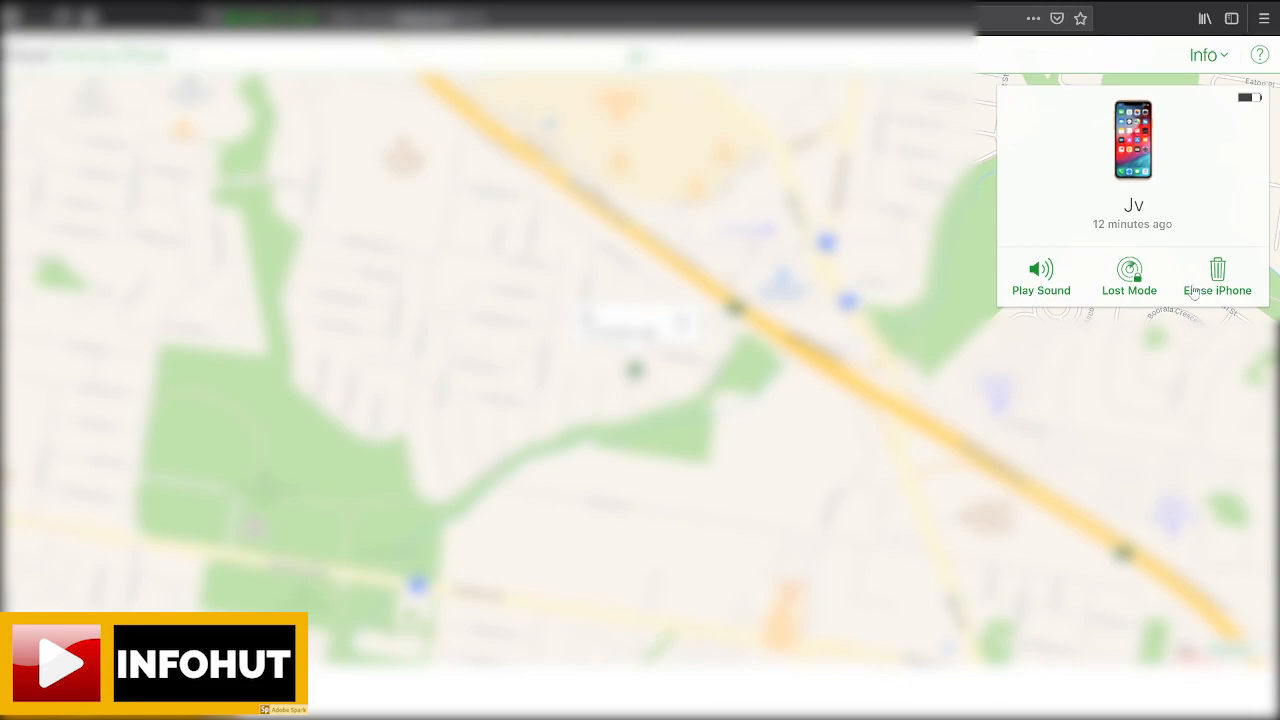